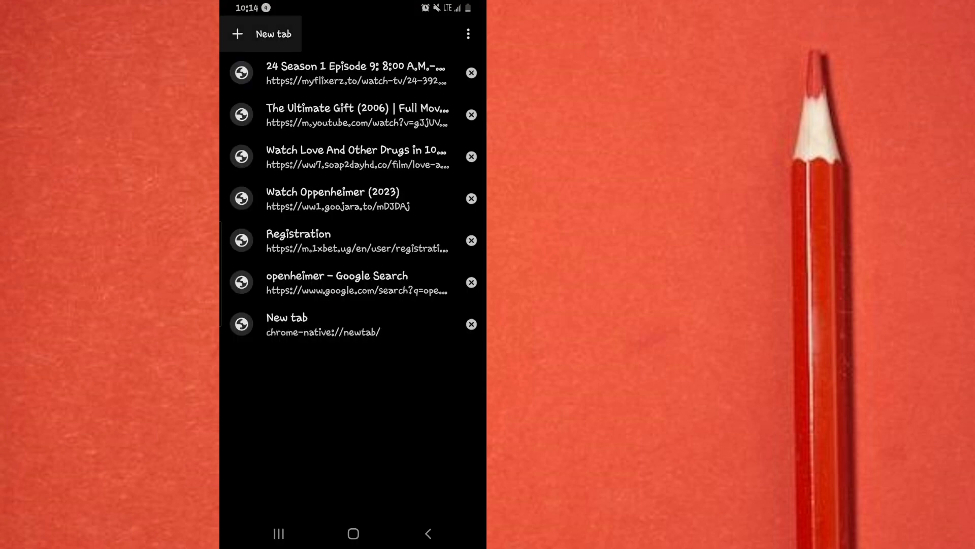
# Search Google for 'gemini ai' via the address bar suggestion.
pyautogui.write('gem')
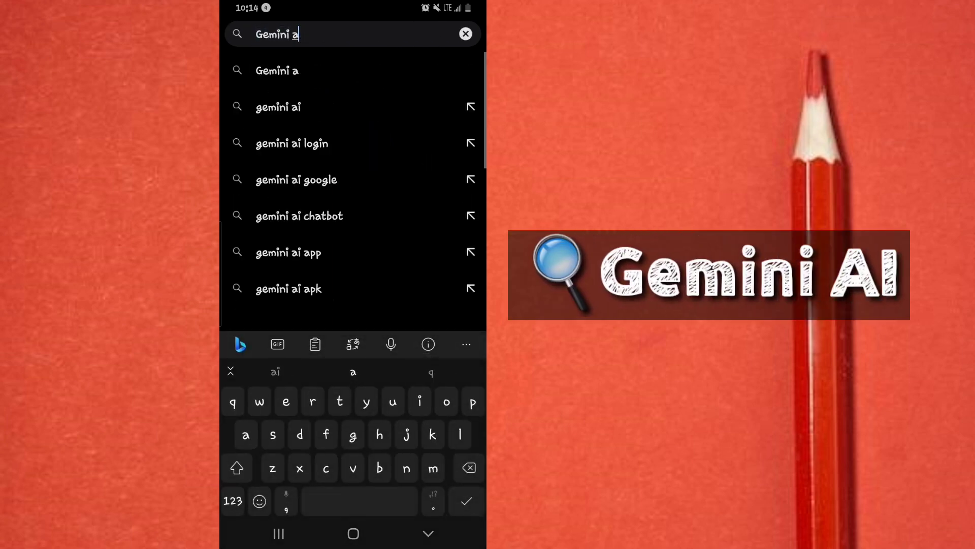
pyautogui.click(278, 107)
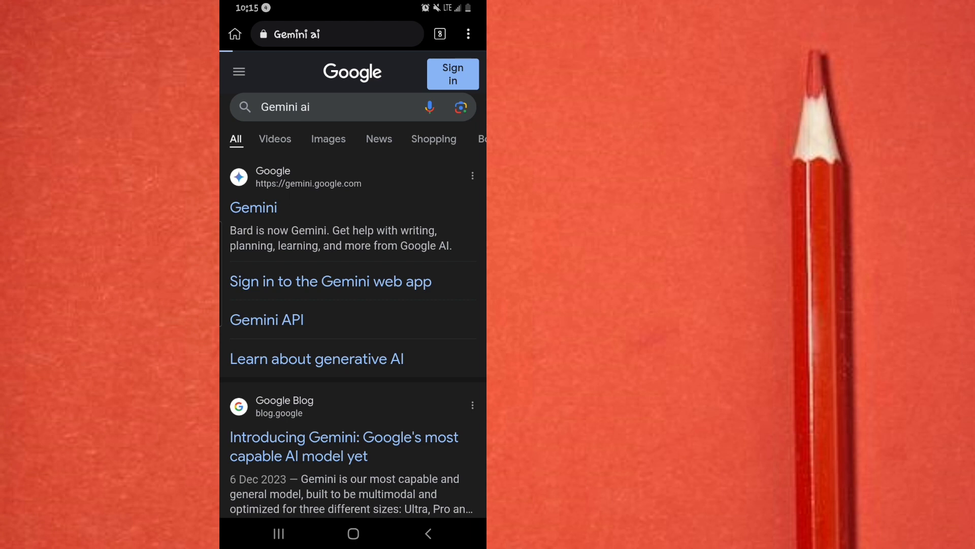
# Go to the official Gemini site from the results and start its sign-in.
pyautogui.click(253, 207)
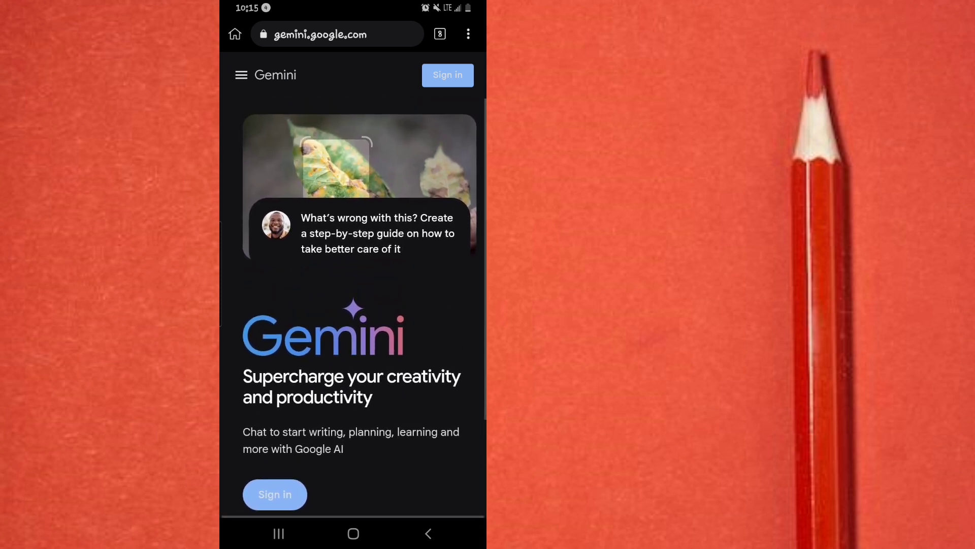
pyautogui.scroll(-3)
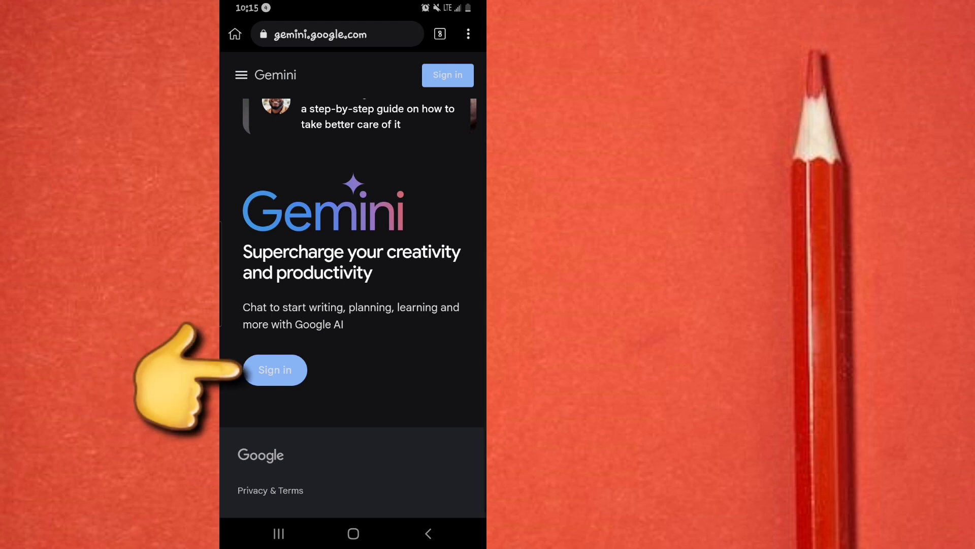
pyautogui.click(274, 370)
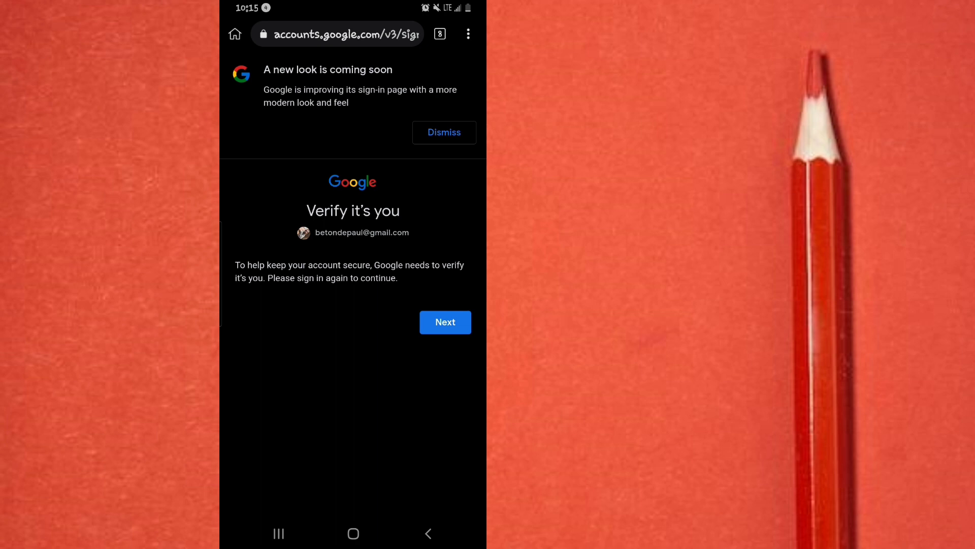
# Continue past 'Verify it's you' to finish signing in to Gemini.
pyautogui.click(444, 132)
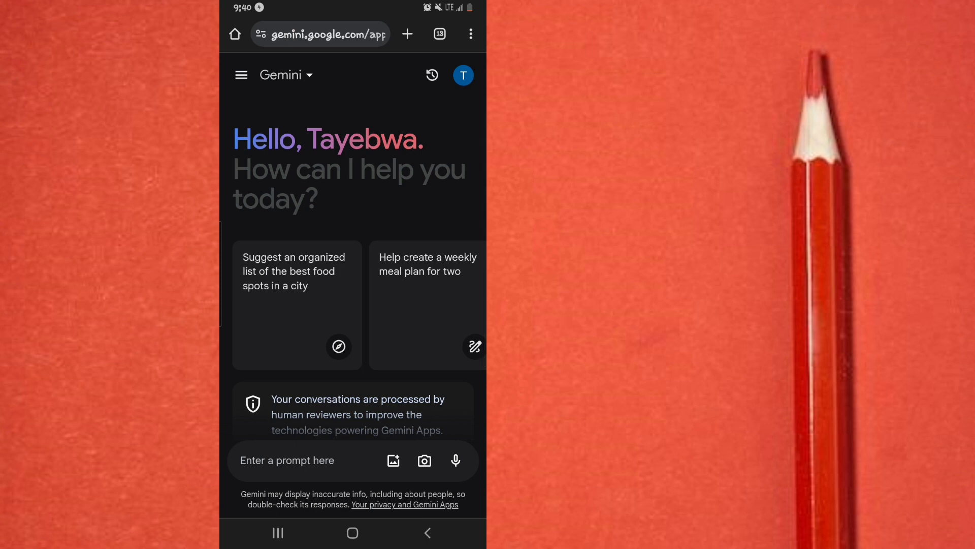
# Activate the 'Enter a prompt here' field so the keyboard comes up.
pyautogui.click(304, 460)
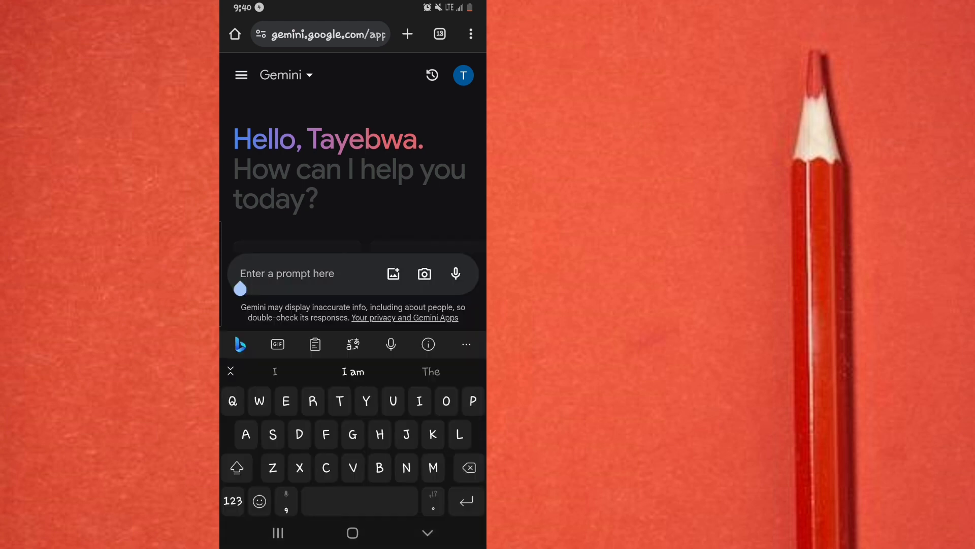